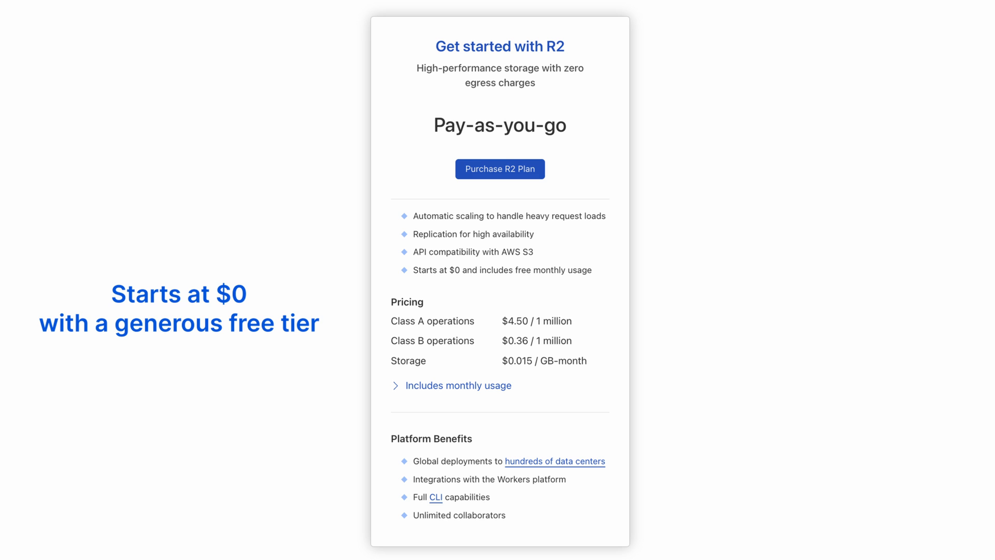
Step: Purchase the pay-as-you-go R2 plan to reach the empty R2 overview
click(499, 169)
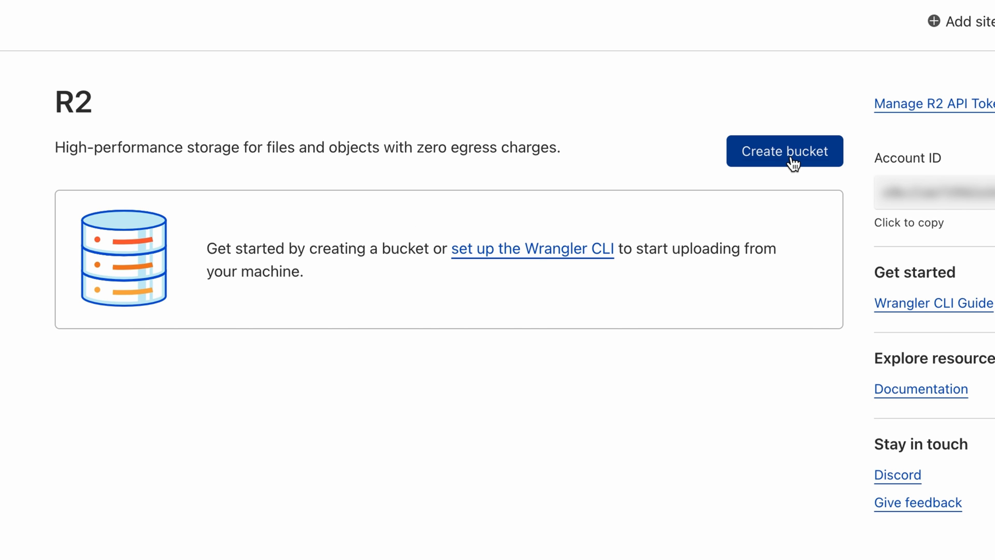
Step: Create a new R2 bucket named 'podcasts' and land on its empty objects list
click(784, 152)
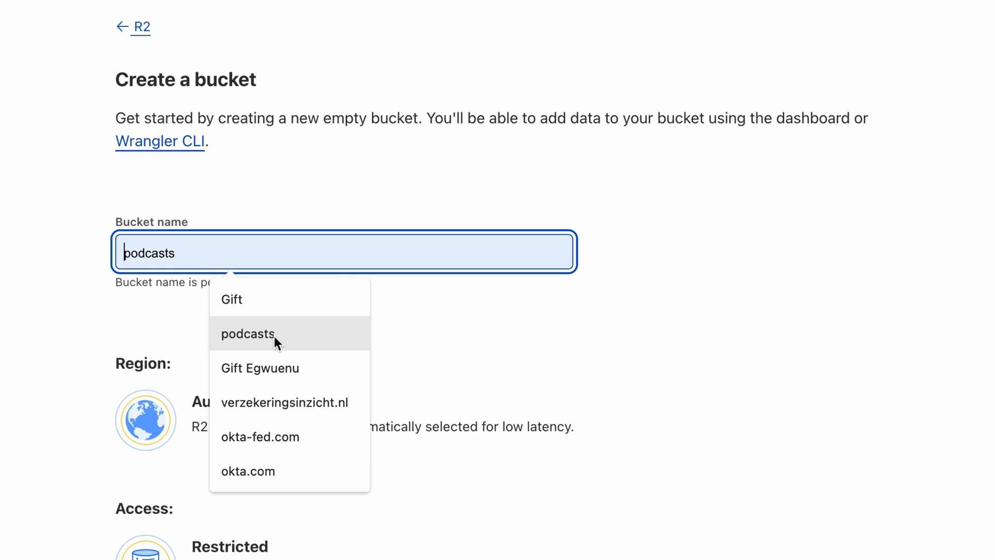
scroll(down, 3)
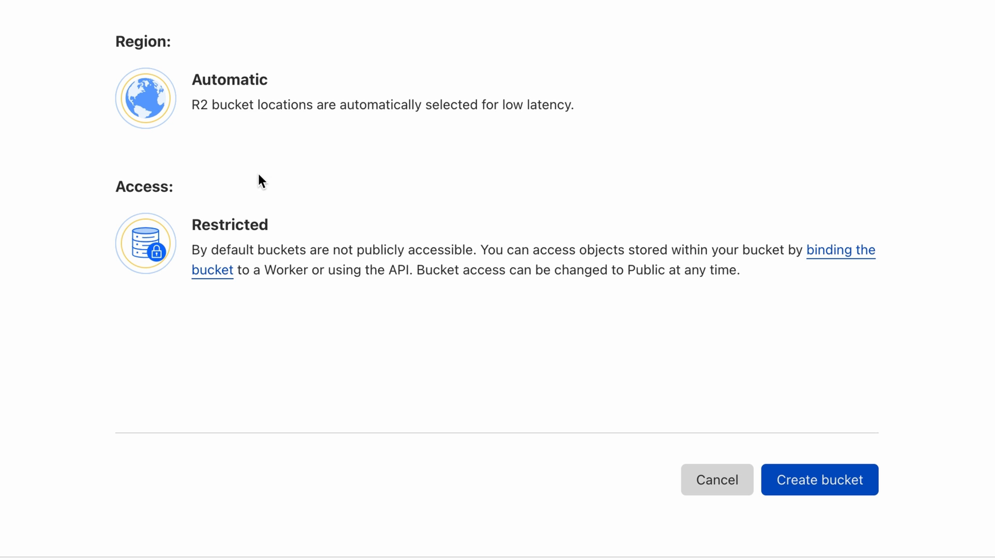
click(819, 478)
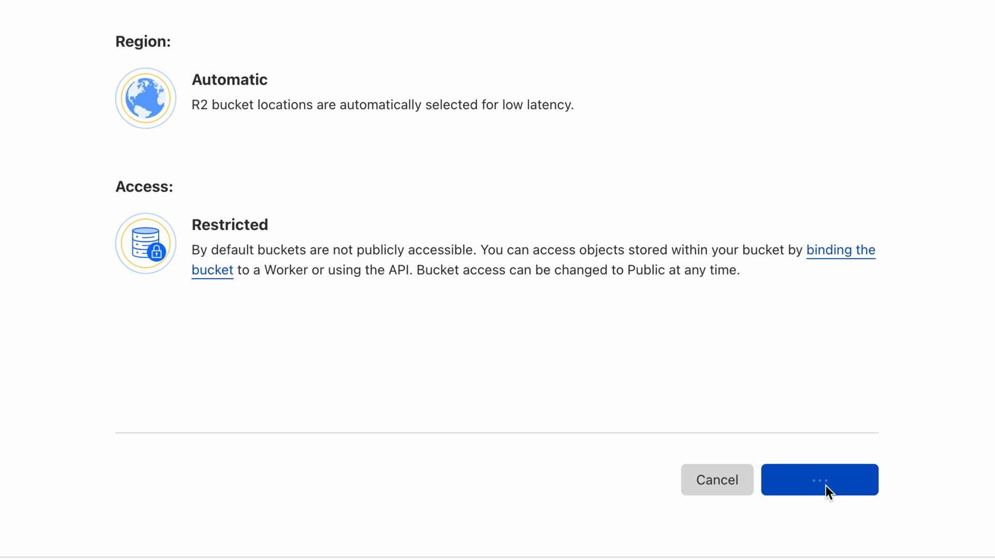
mouse_move(696, 267)
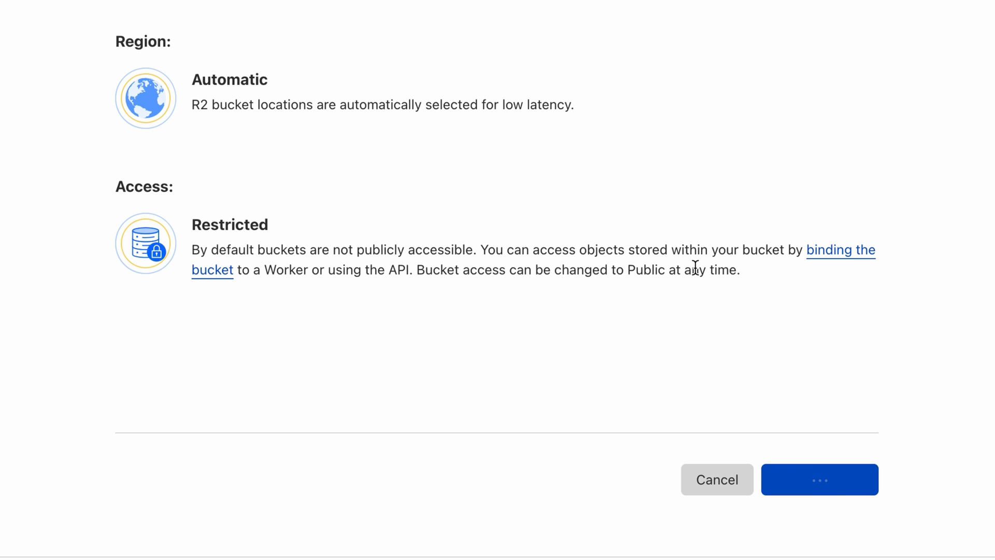
click(819, 479)
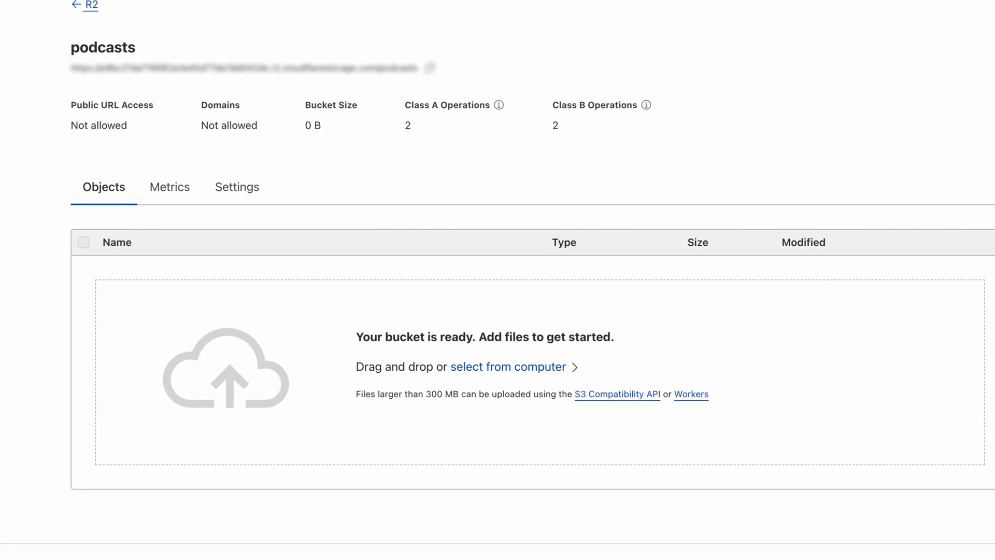
Step: Upload sample.mp3 from the computer into the podcasts bucket as an audio/mpeg object
scroll(up, 3)
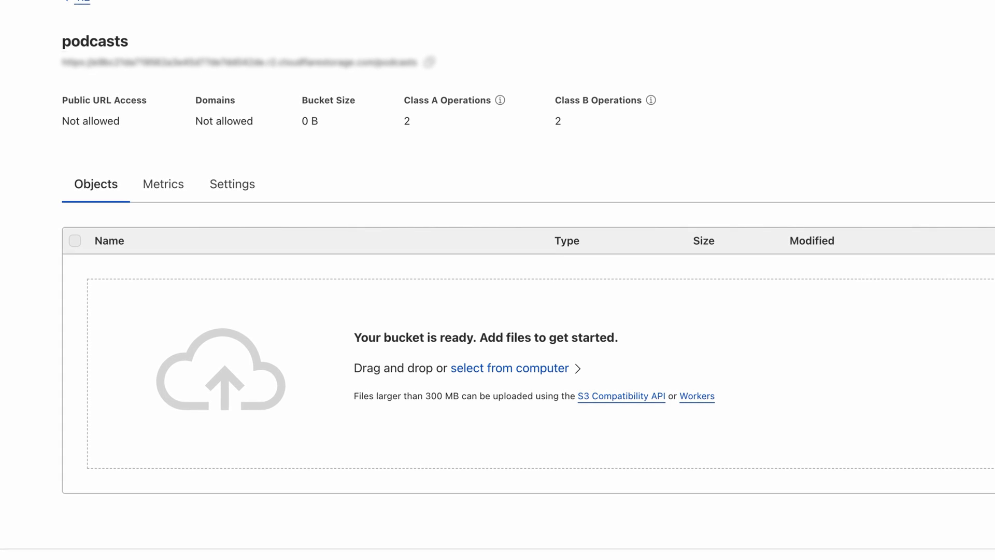
scroll(up, 3)
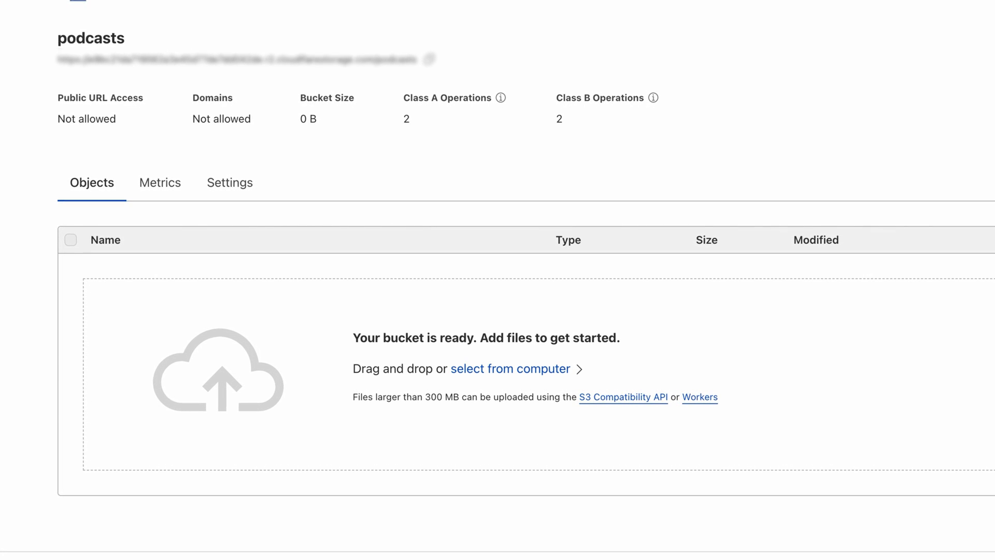
scroll(up, 3)
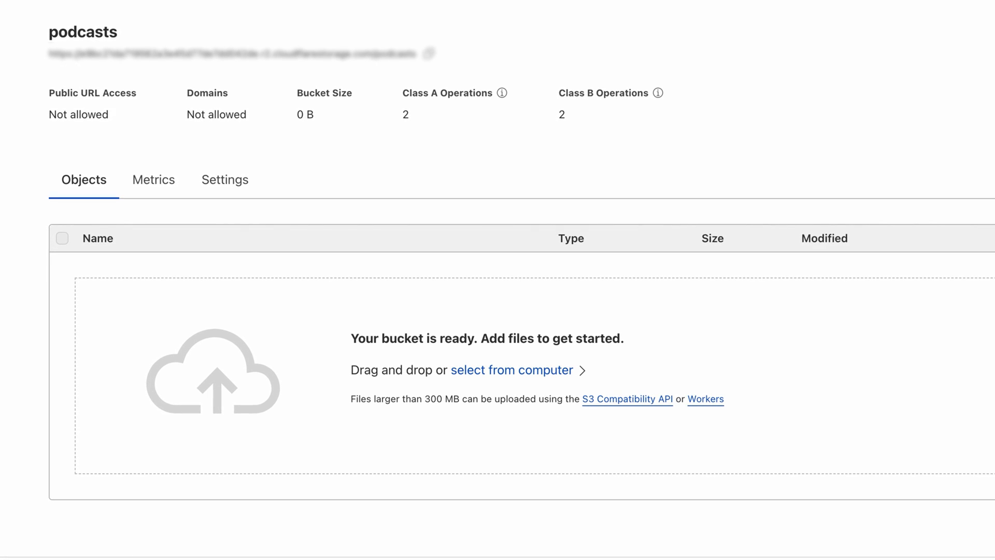
click(511, 370)
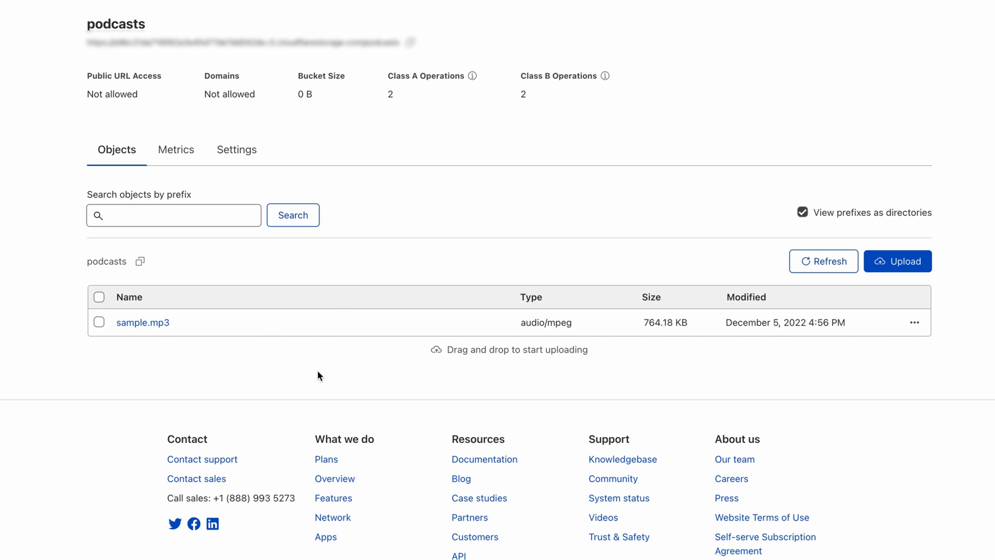
click(143, 322)
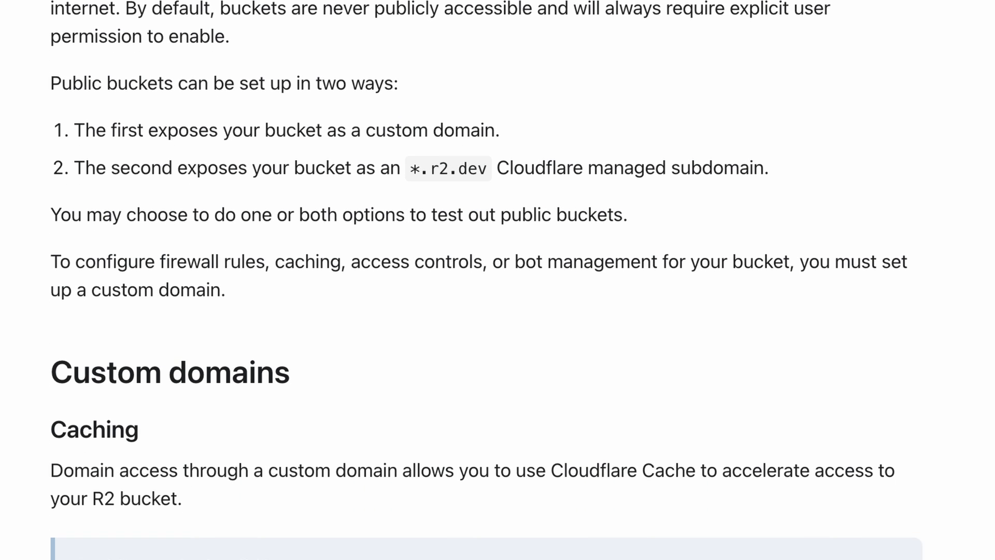
Step: Navigate the R2 docs from Pricing to the account plan Limits table
scroll(down, 3)
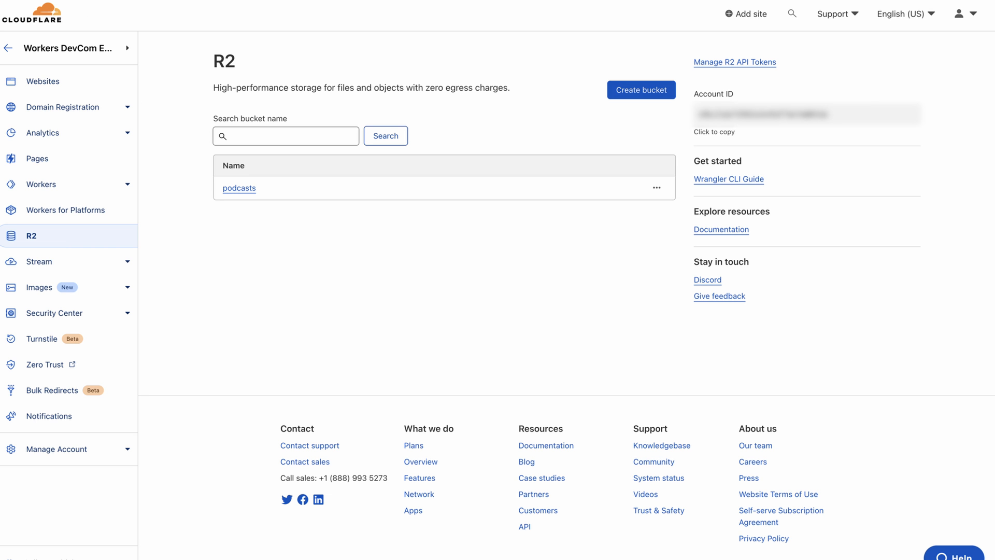
click(240, 188)
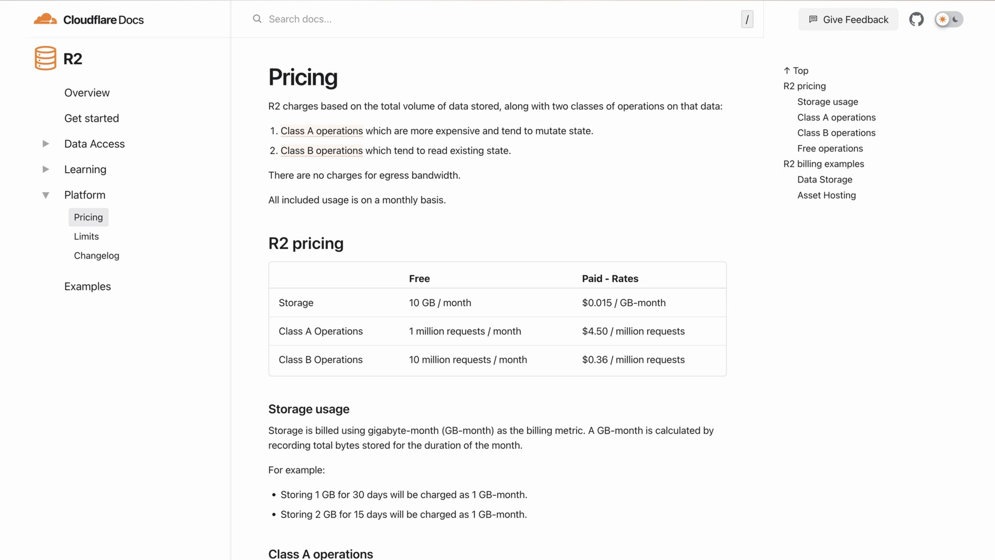
click(86, 236)
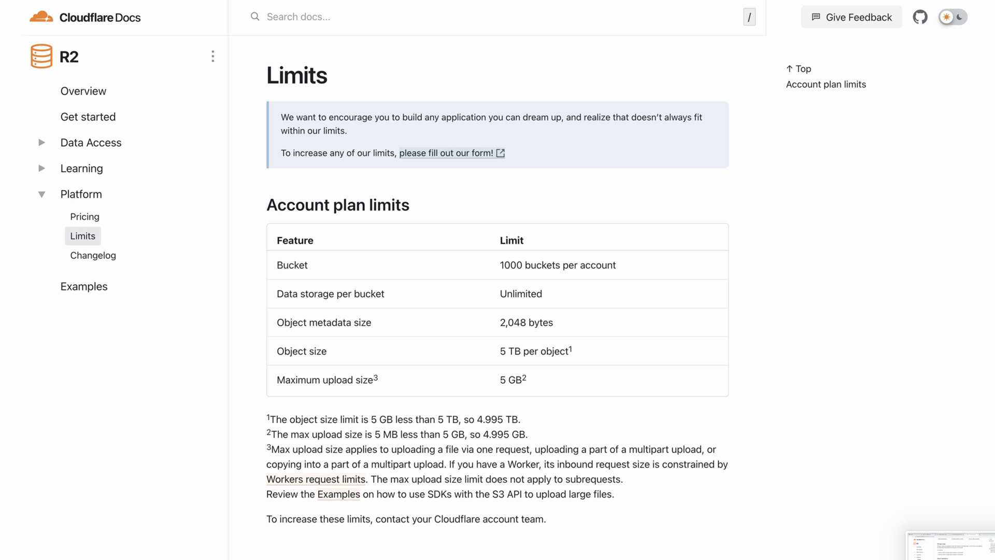